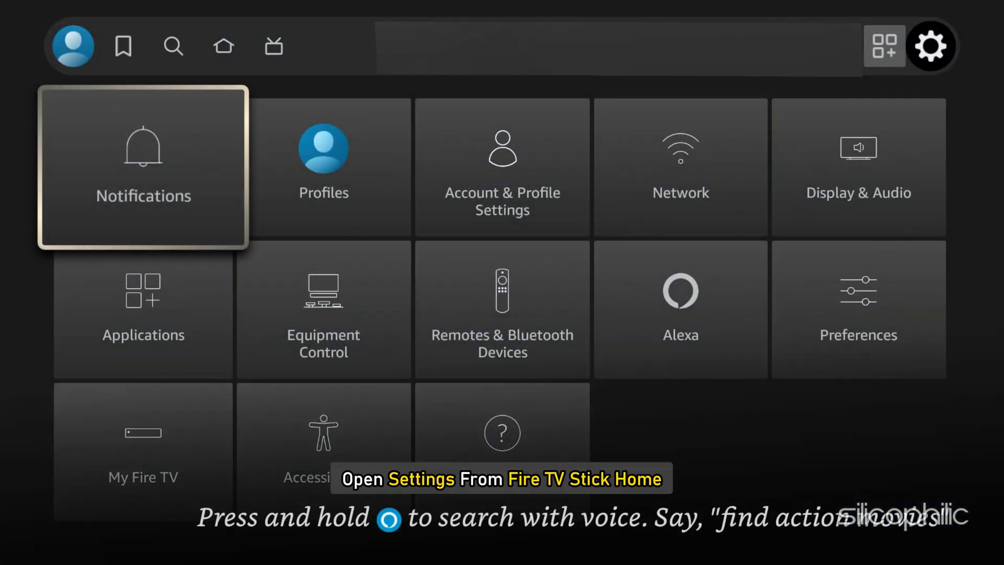
Check Wi-Fi network status and start a download speed test, agreeing to use data
{"action": "left_click", "coordinate": [679, 168]}
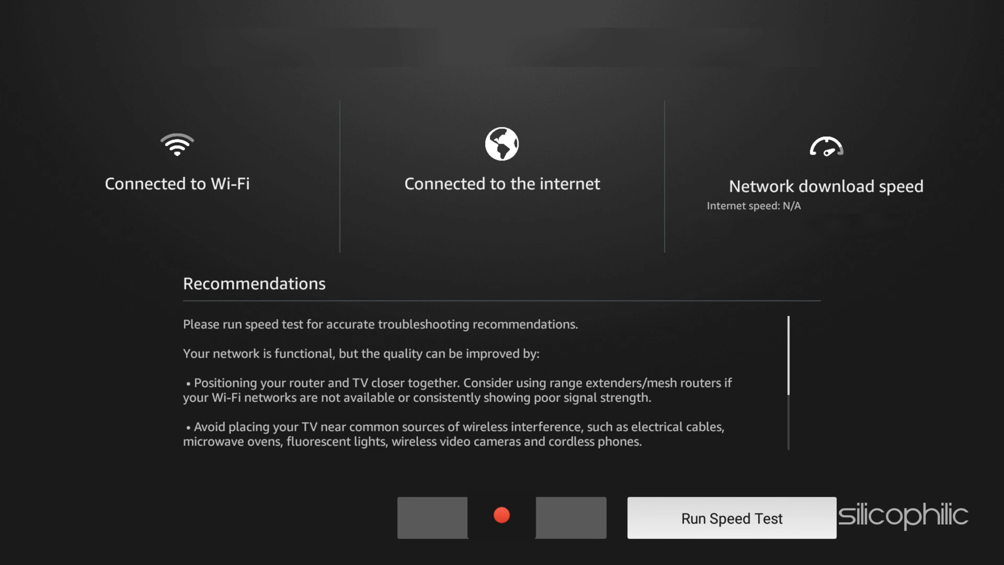
{"action": "left_click", "coordinate": [731, 517]}
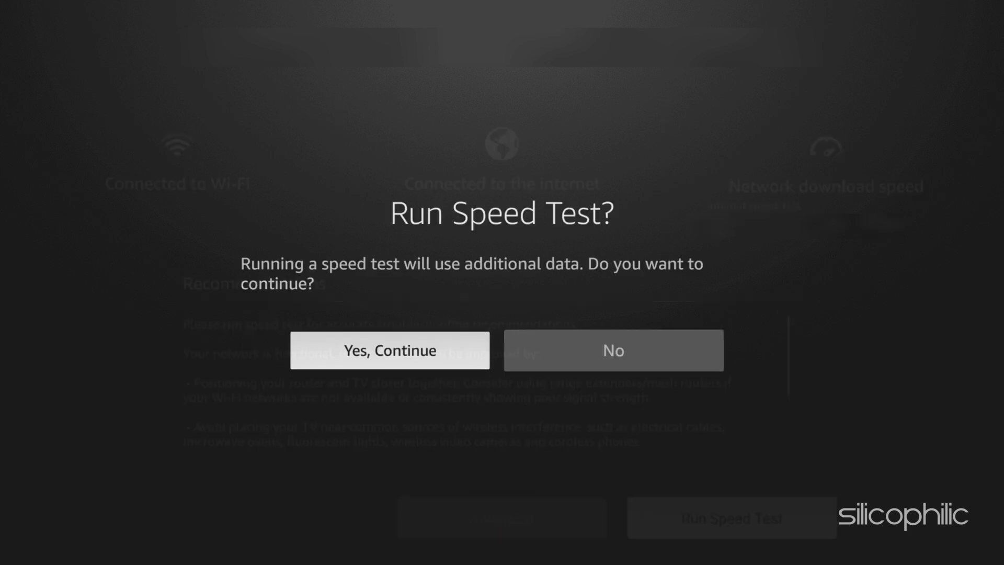
{"action": "left_click", "coordinate": [389, 349]}
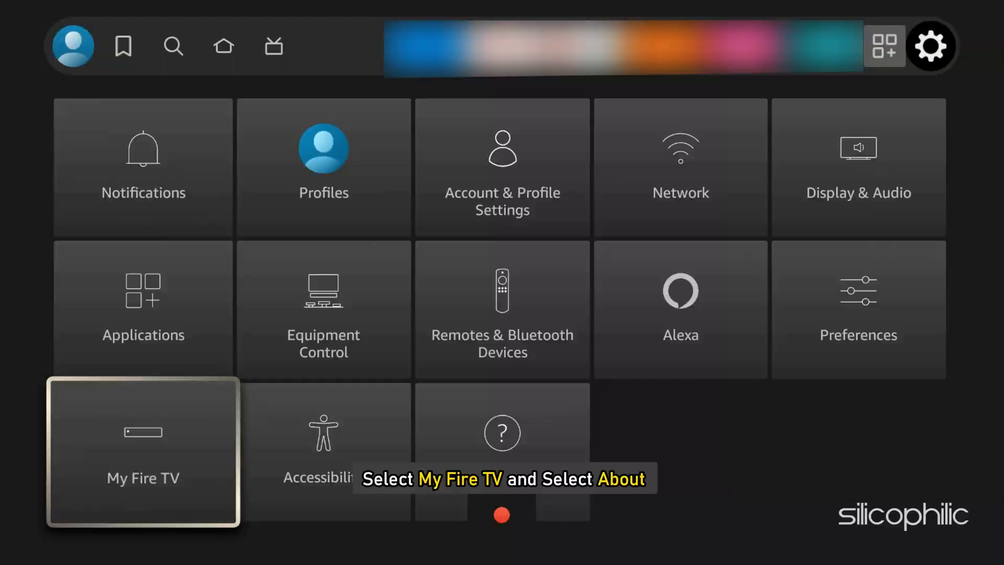
View the device's About info under My Fire TV, with storage, network and update check
{"action": "left_click", "coordinate": [144, 452]}
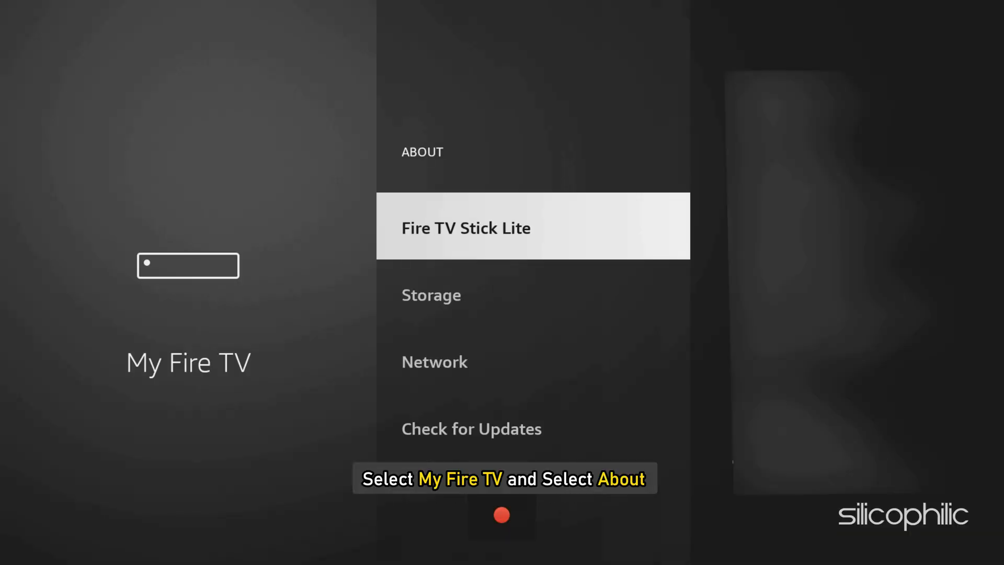
{"action": "left_click", "coordinate": [471, 429]}
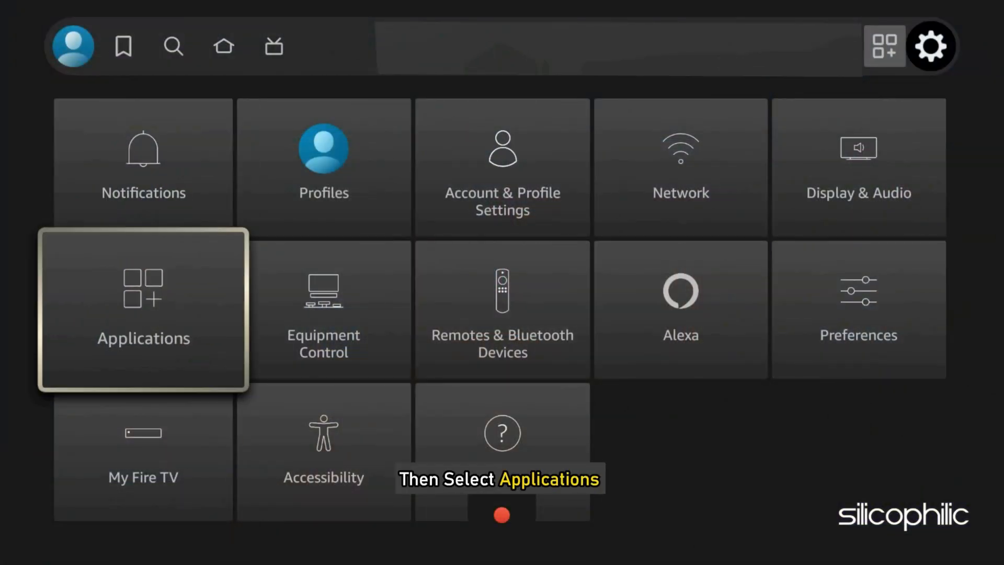
Show the installed applications list from the Applications settings
{"action": "left_click", "coordinate": [144, 310]}
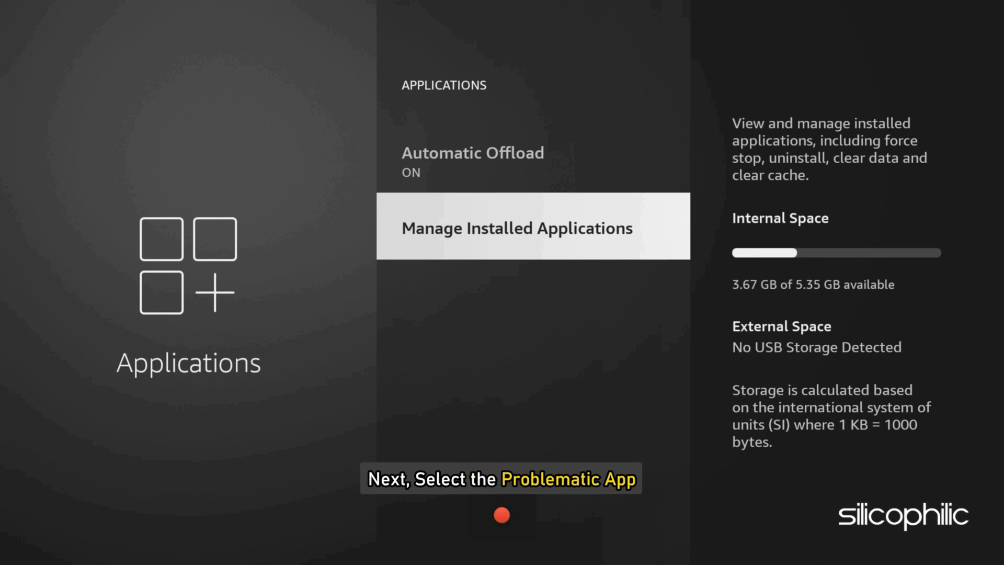
{"action": "left_click", "coordinate": [515, 228]}
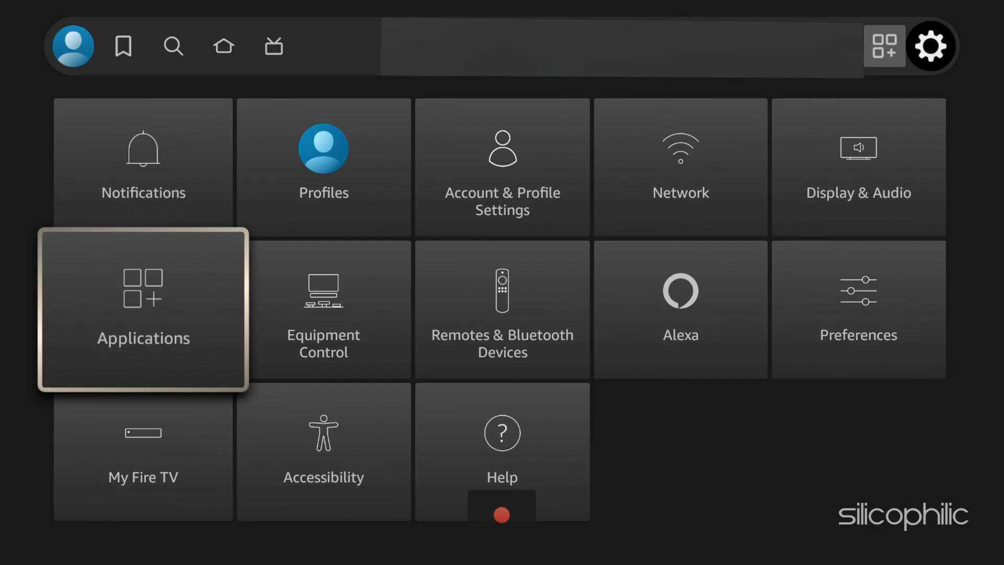
Confirm removal of the selected app, freeing about 9.88 MB
{"action": "left_click", "coordinate": [143, 309]}
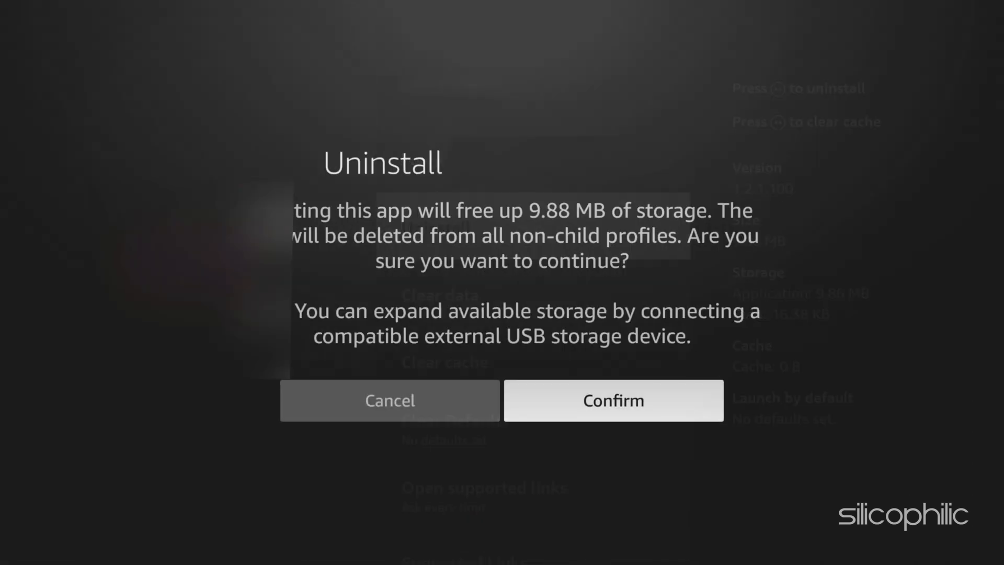
{"action": "left_click", "coordinate": [612, 401]}
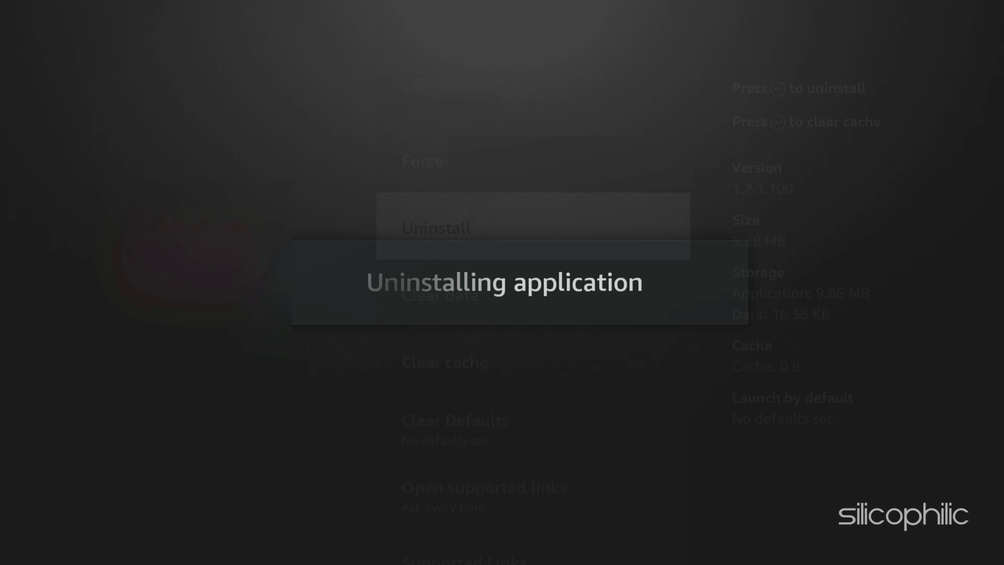